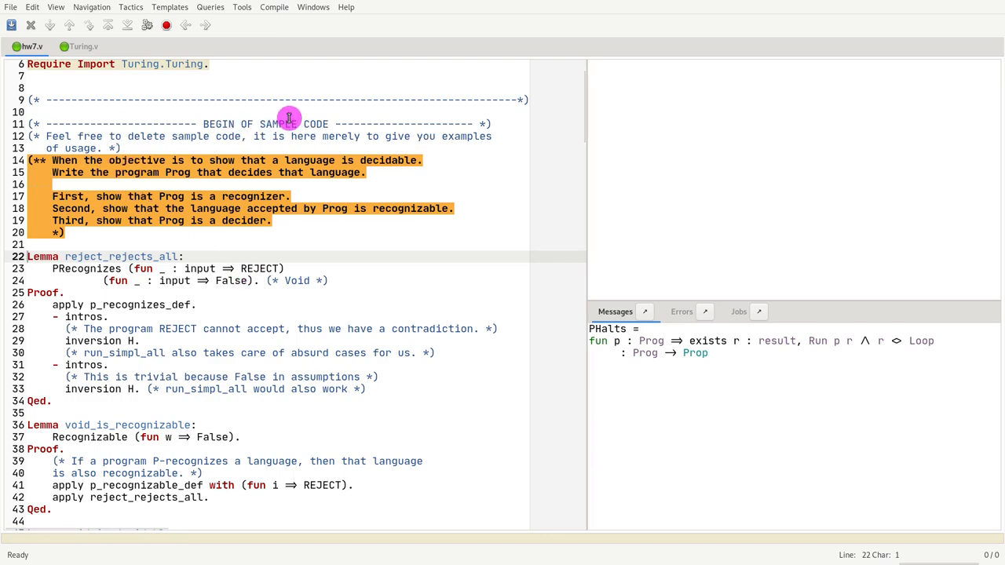
Step: Step into the reject_rejects_all proof and apply p_recognizes_def
click(359, 124)
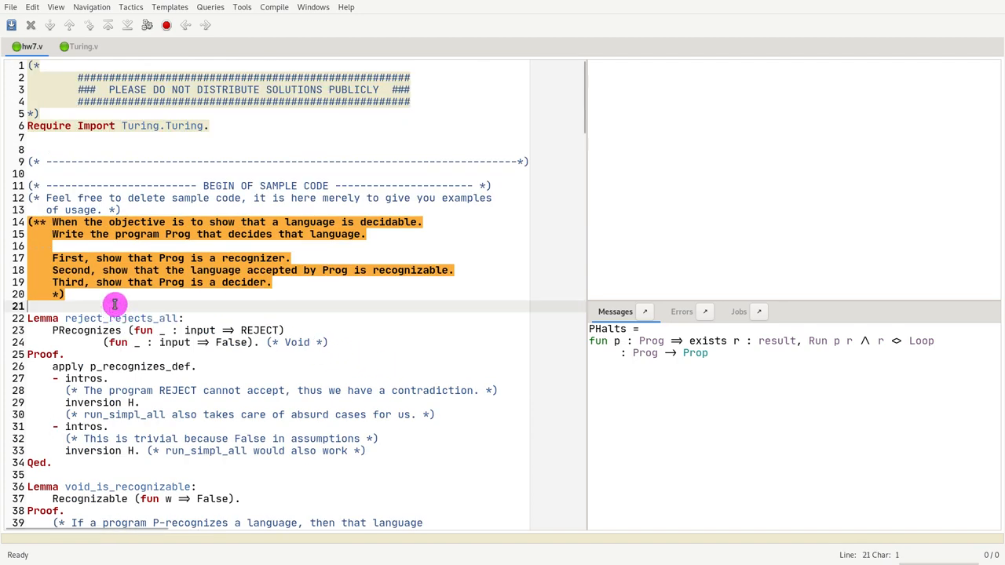
scroll(down, 3)
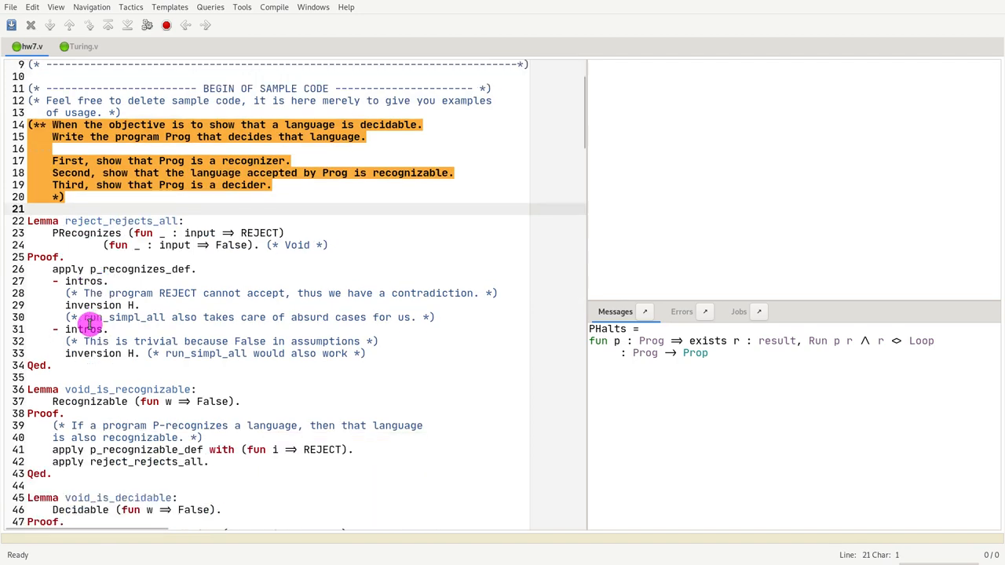
scroll(down, 3)
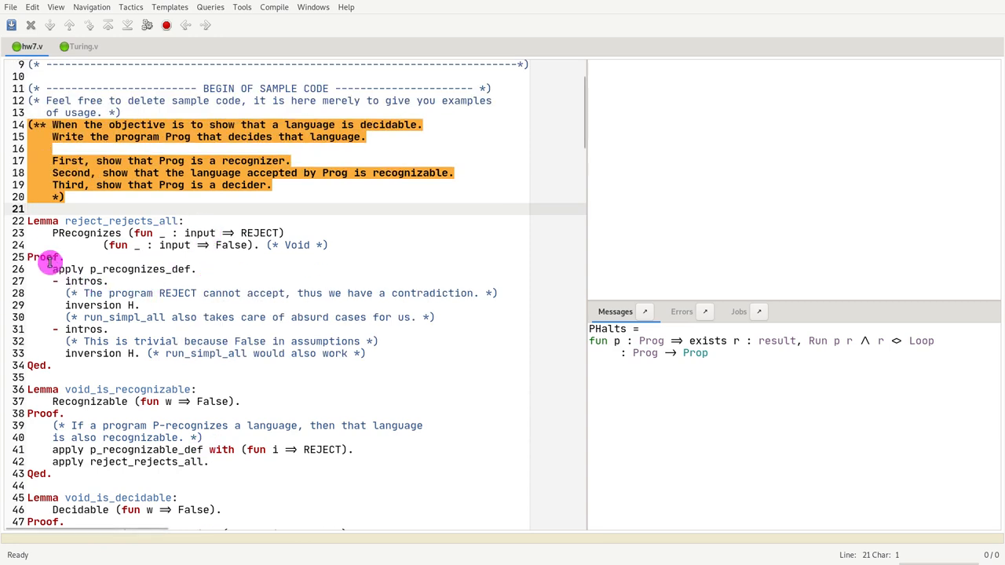
scroll(down, 3)
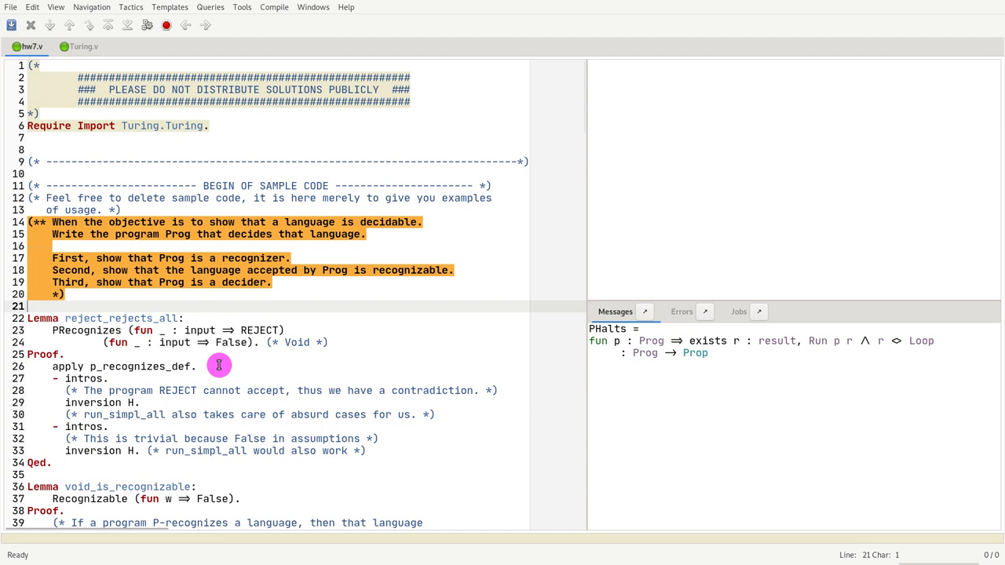
scroll(down, 3)
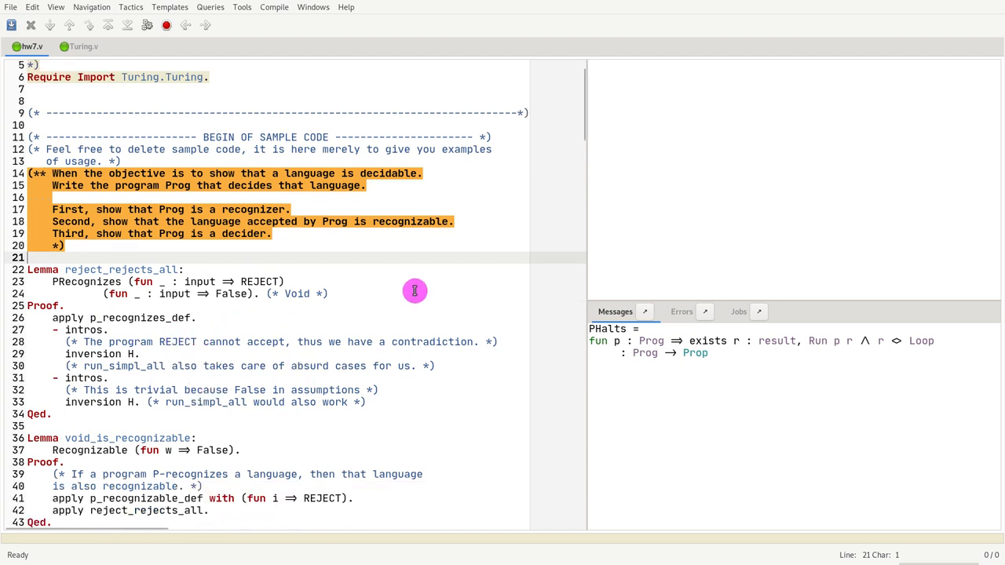
scroll(down, 3)
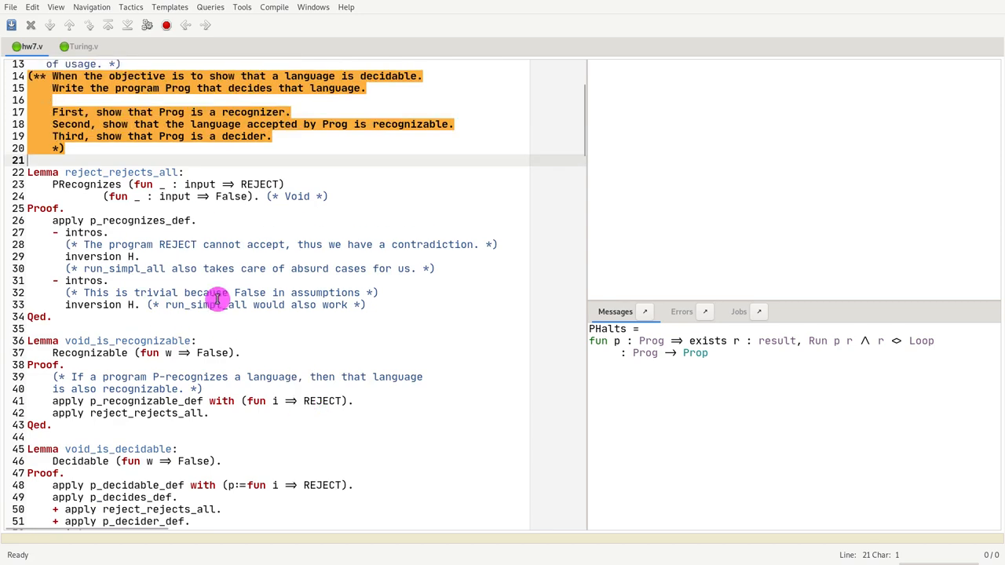
scroll(down, 3)
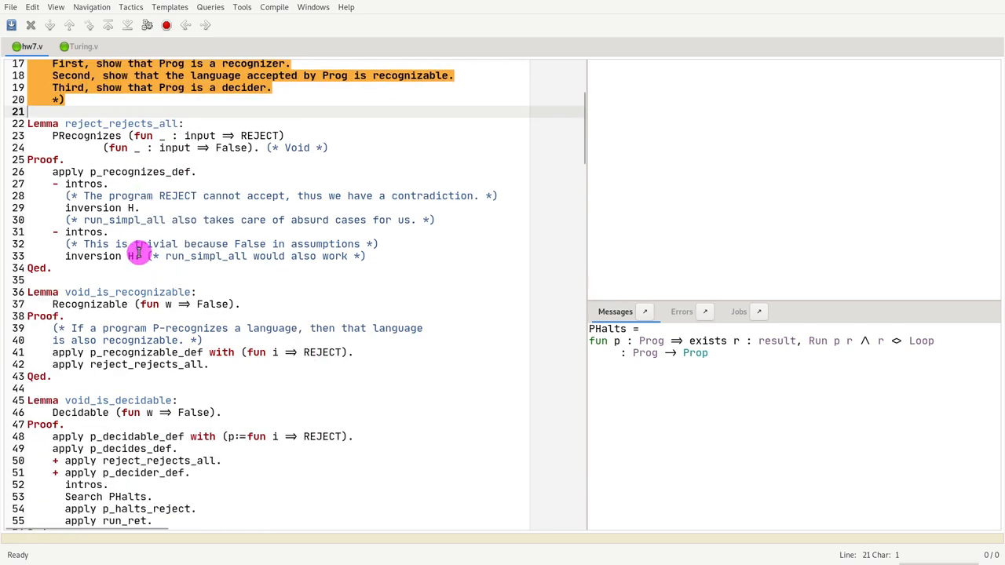
click(108, 232)
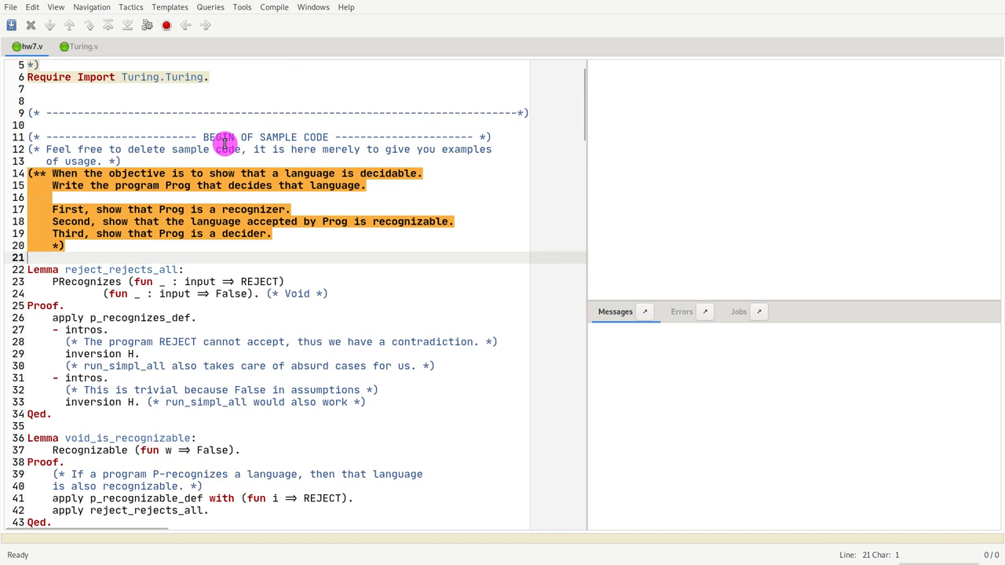
mouse_move(159, 264)
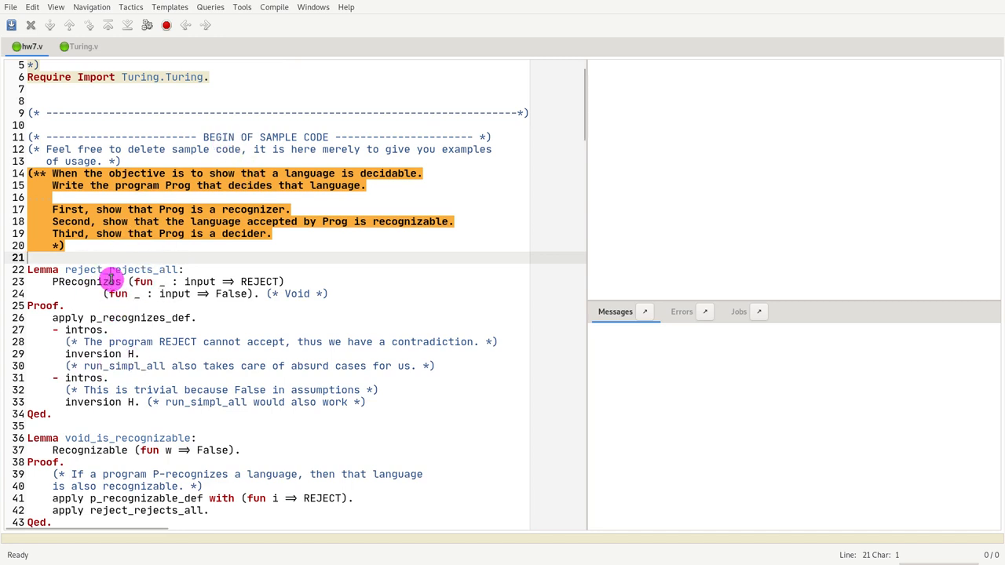
Step: Step through the first intros, reaching goal False with H : Run REJECT Accept
scroll(down, 3)
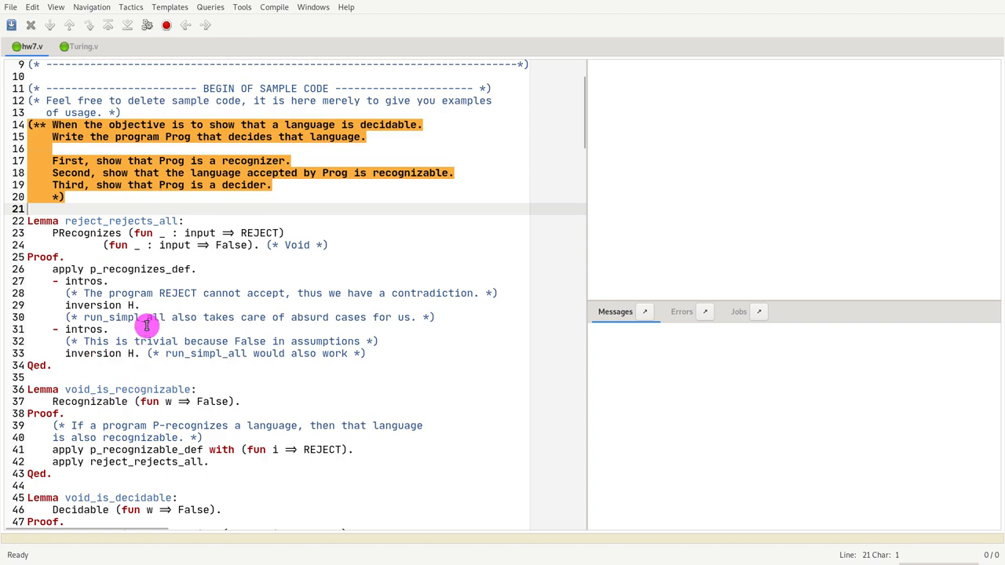
scroll(down, 3)
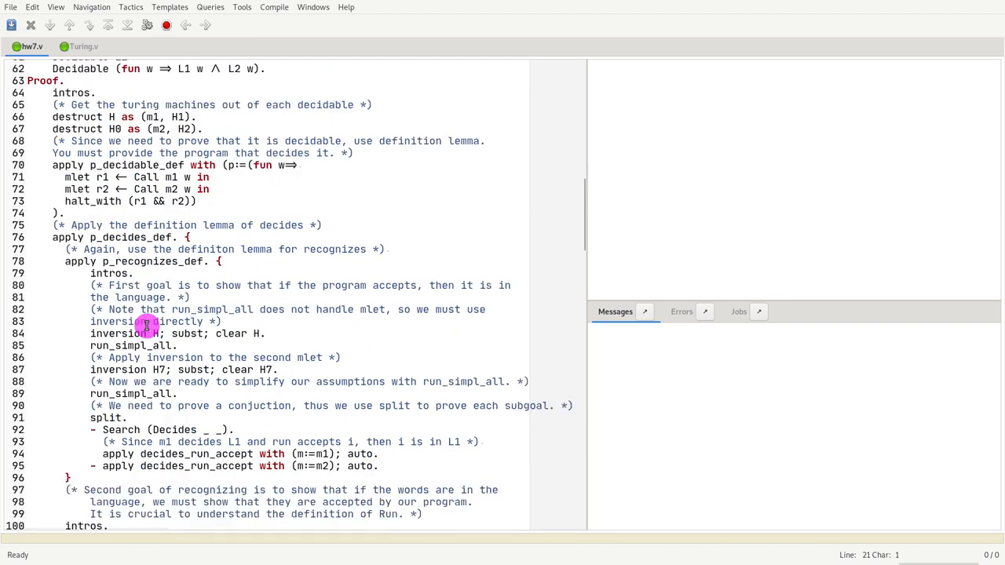
scroll(down, 3)
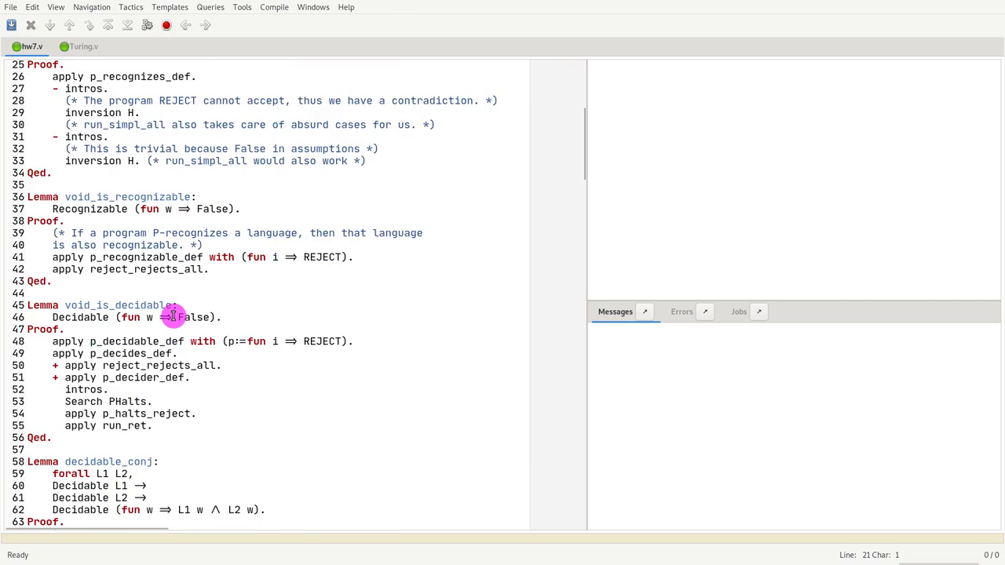
scroll(down, 3)
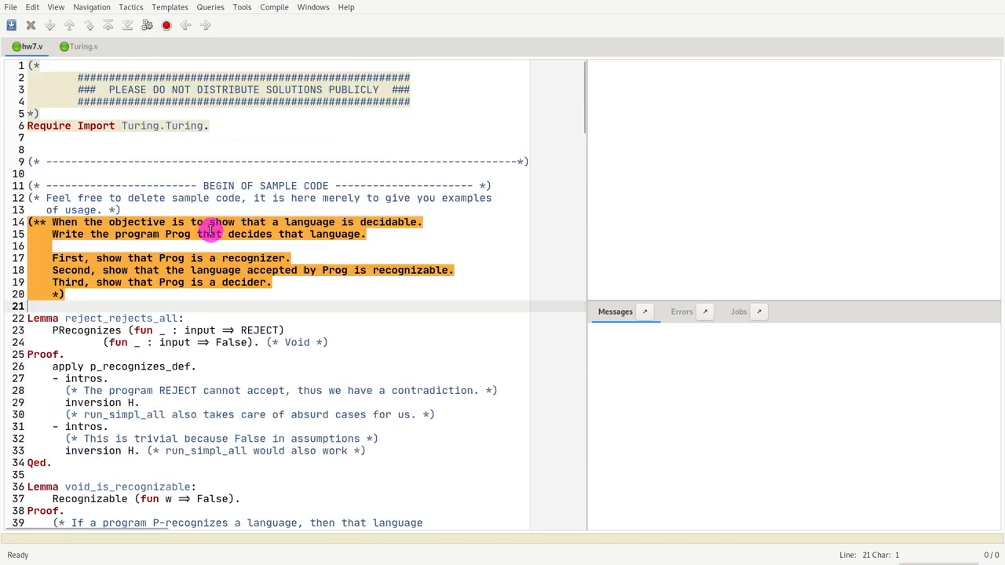
scroll(down, 3)
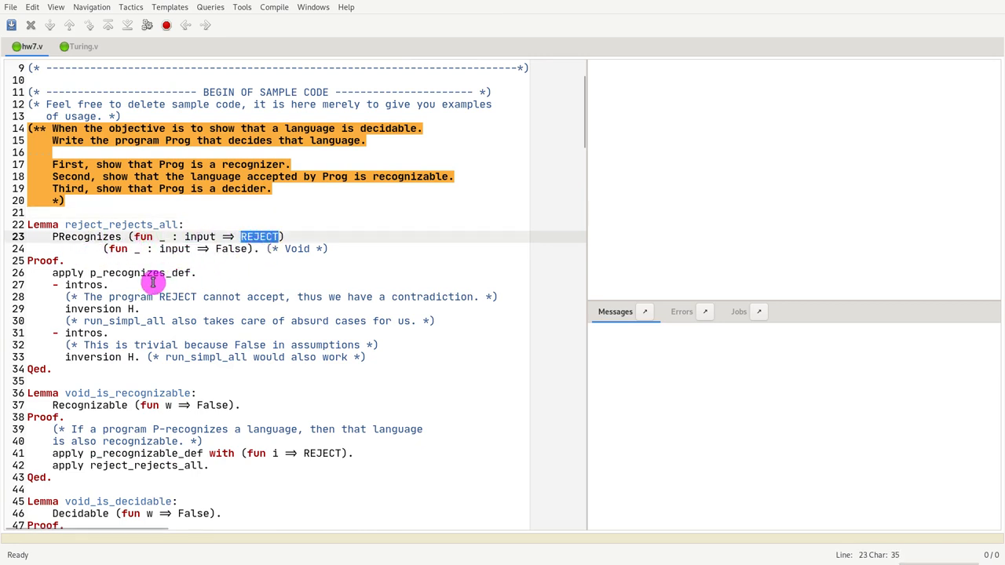
mouse_move(106, 257)
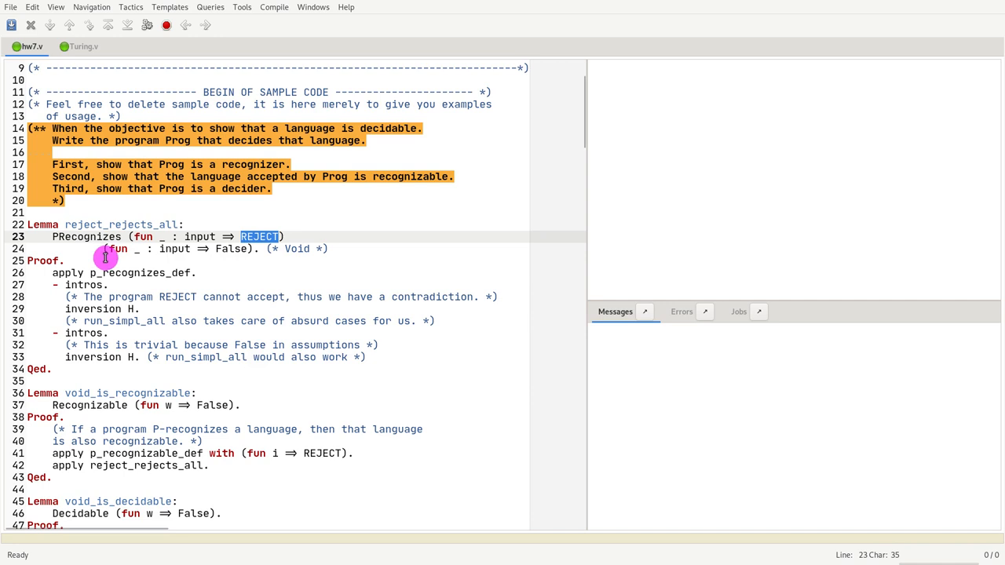
click(116, 249)
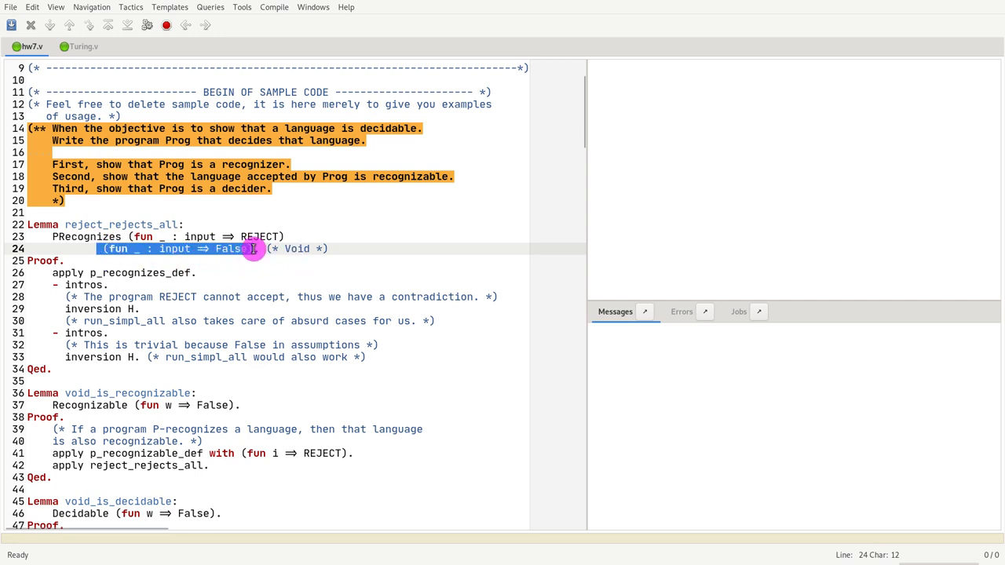
mouse_move(218, 262)
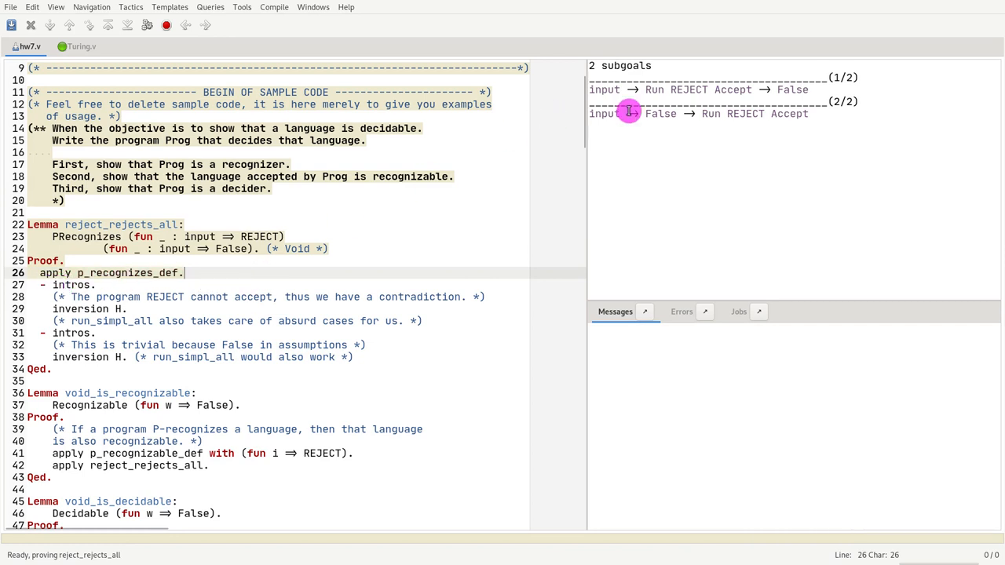
mouse_move(206, 237)
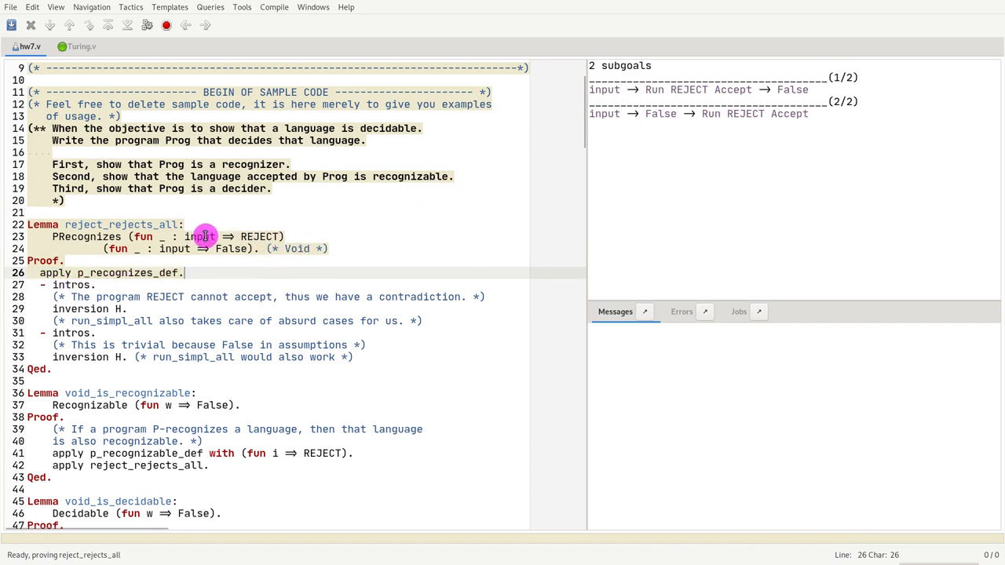
mouse_move(69, 309)
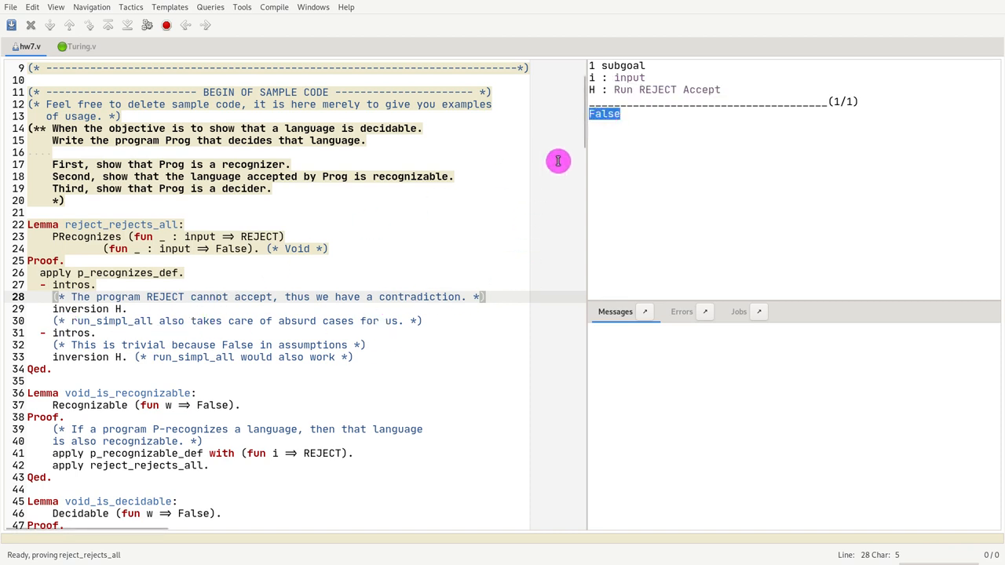
mouse_move(650, 92)
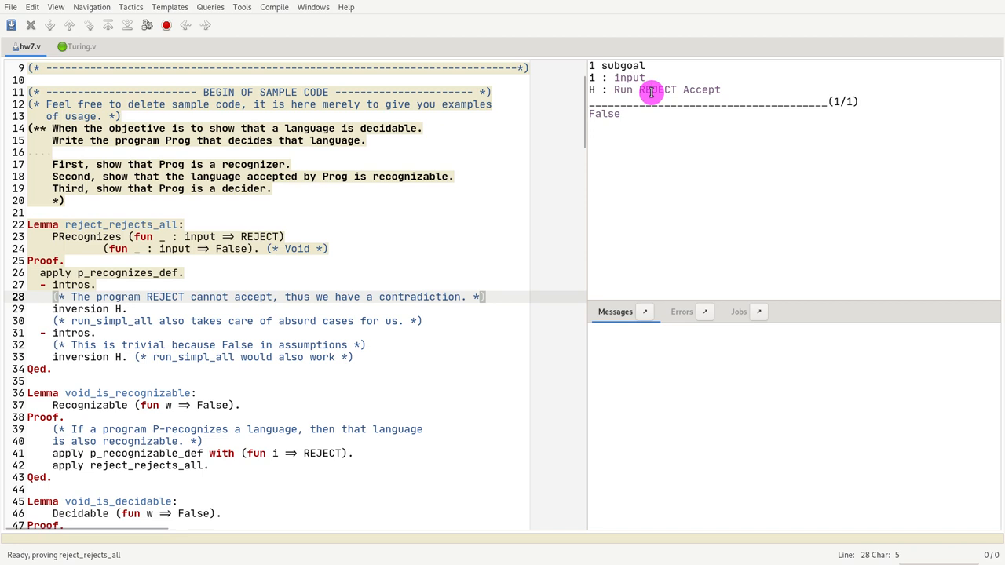
double_click(658, 89)
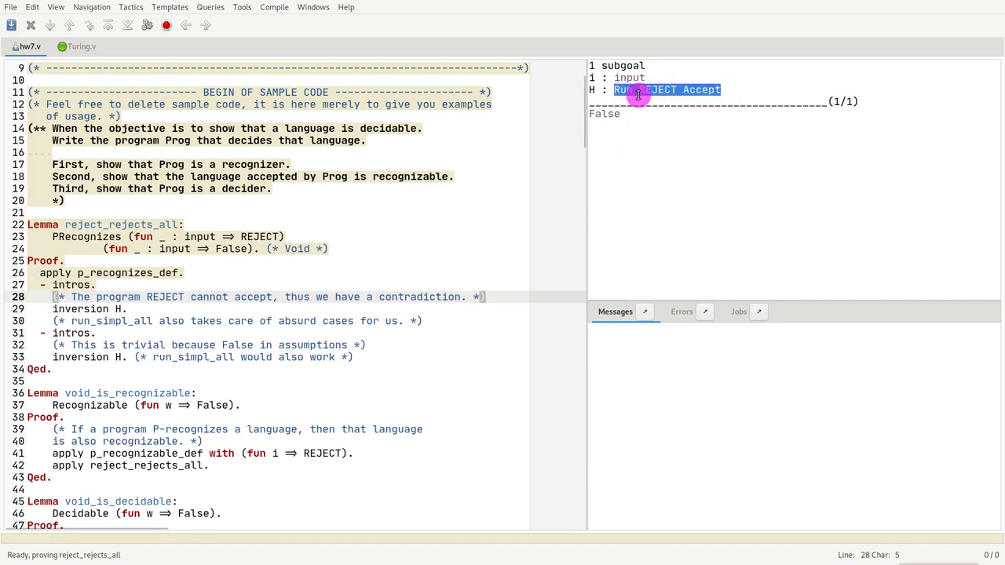
click(138, 307)
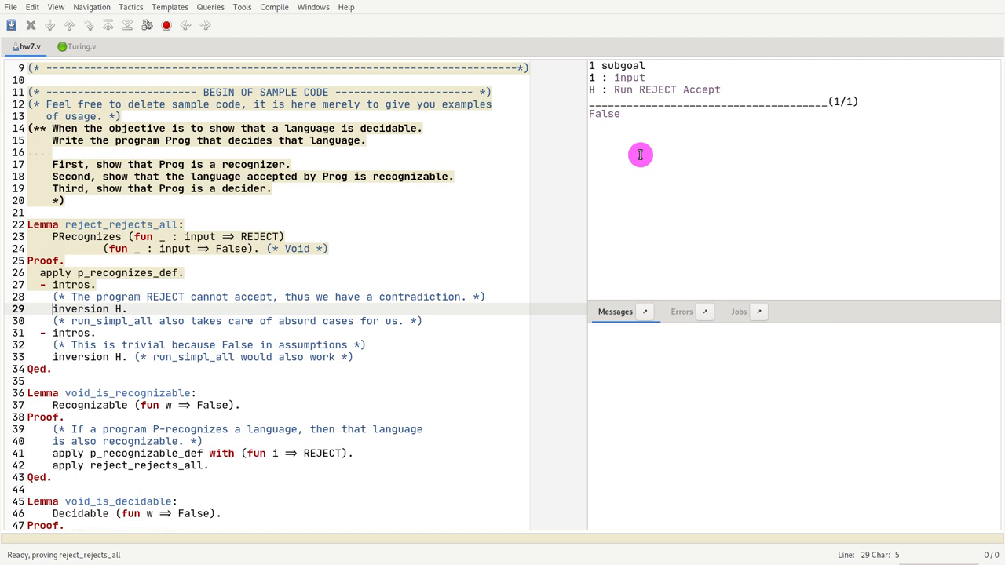
Step: Try a run_simpl_all. tactic in the reject_rejects_all proof
text(run_)
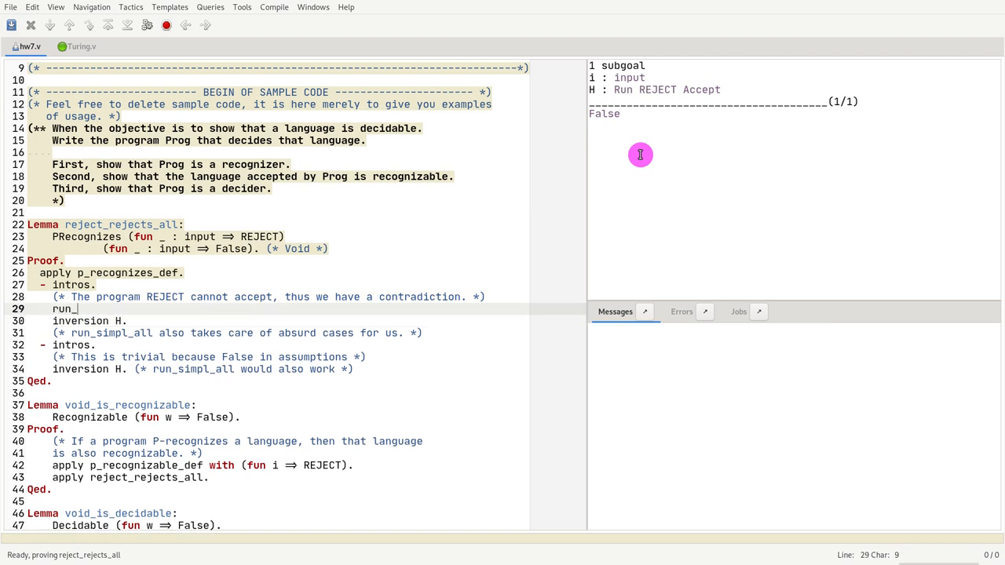
text(simpl_)
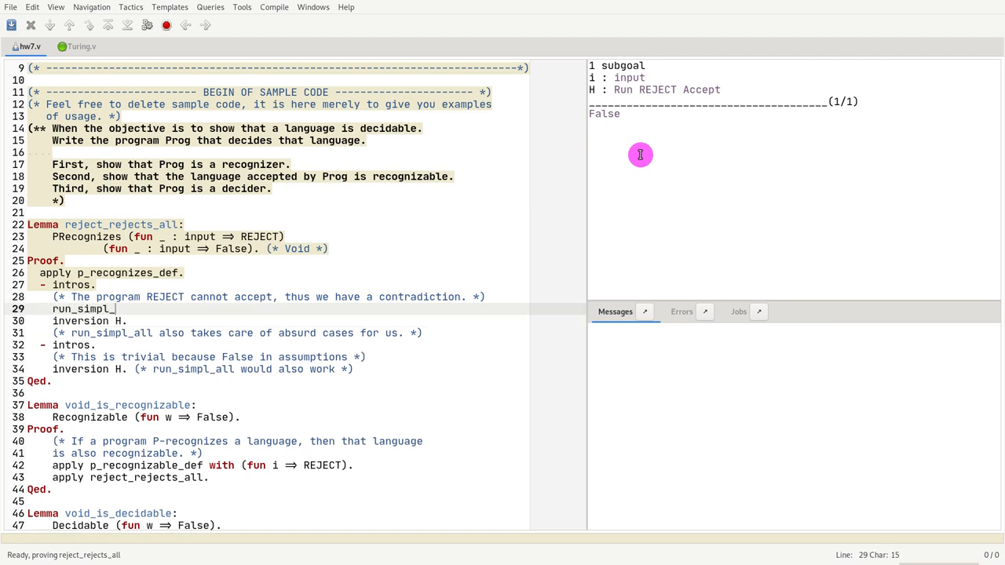
text(a)
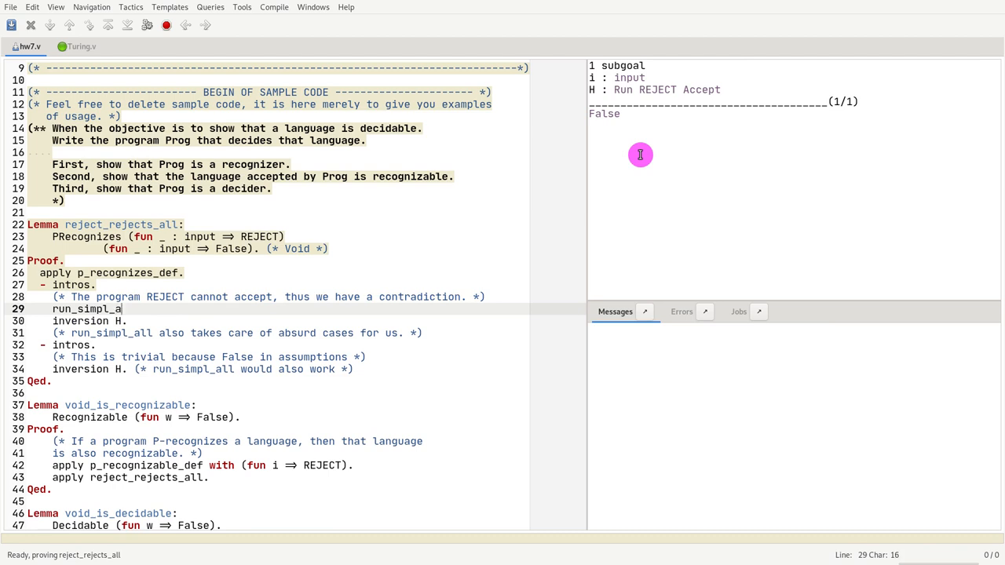
text(ll.)
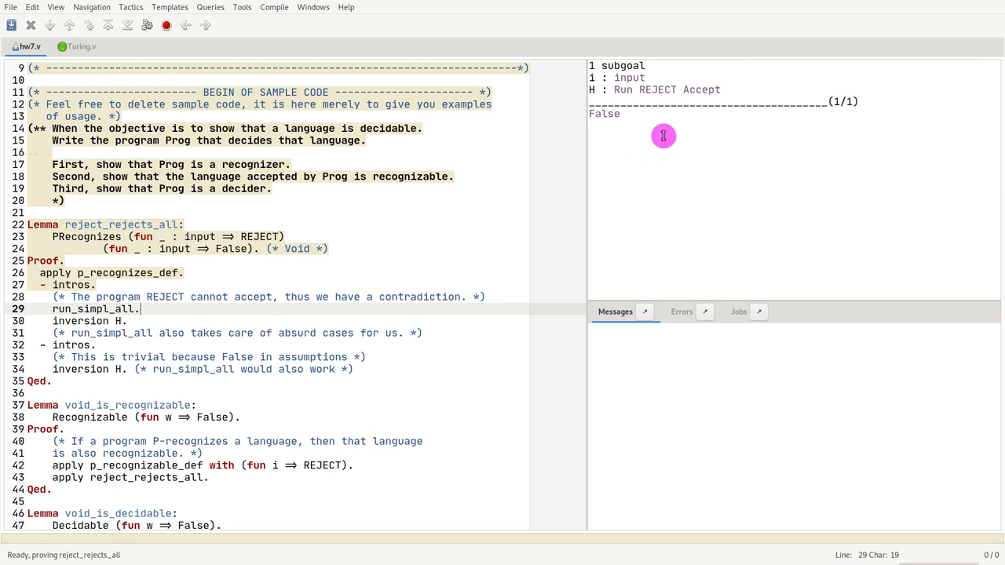
mouse_move(701, 97)
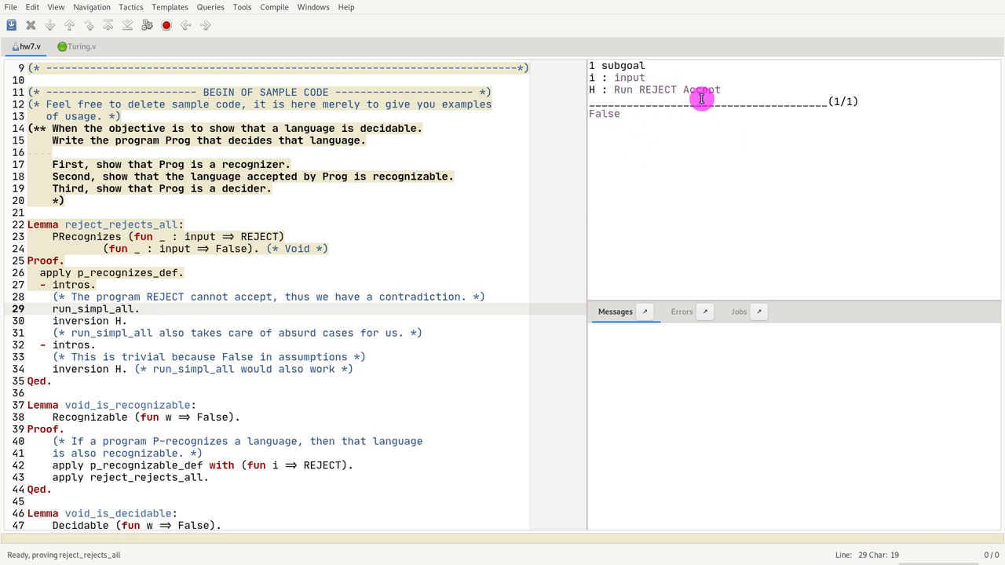
mouse_move(634, 99)
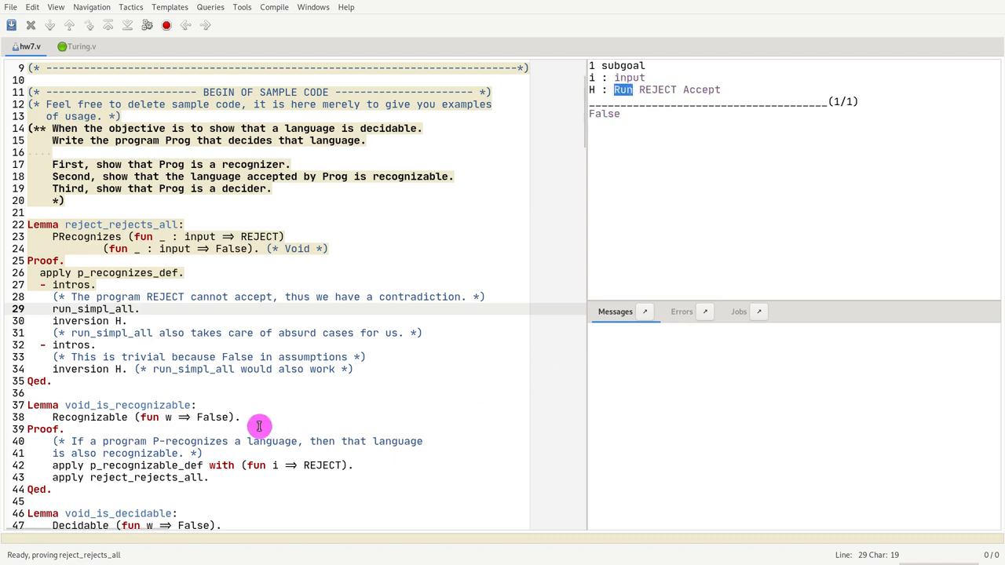
mouse_move(249, 360)
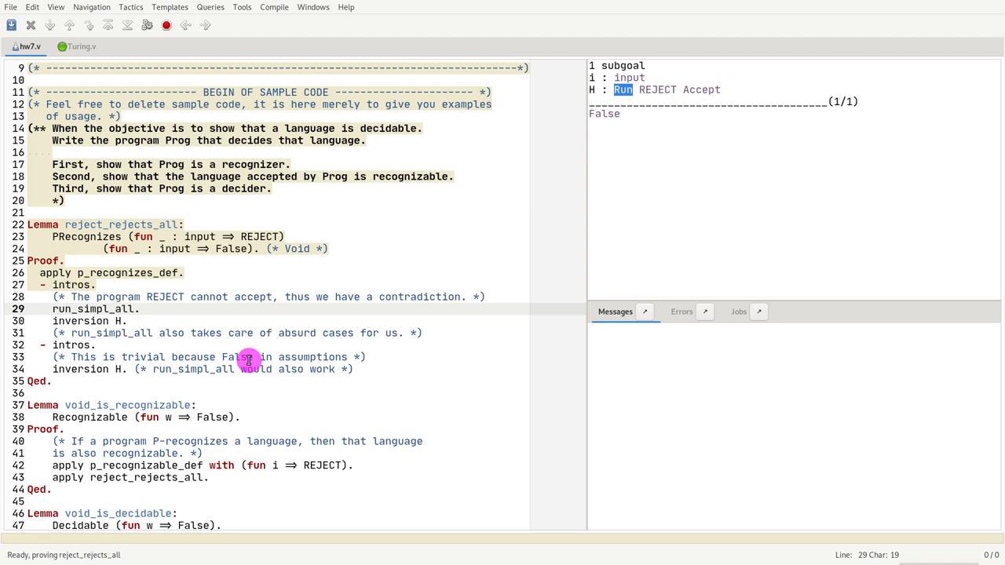
click(137, 309)
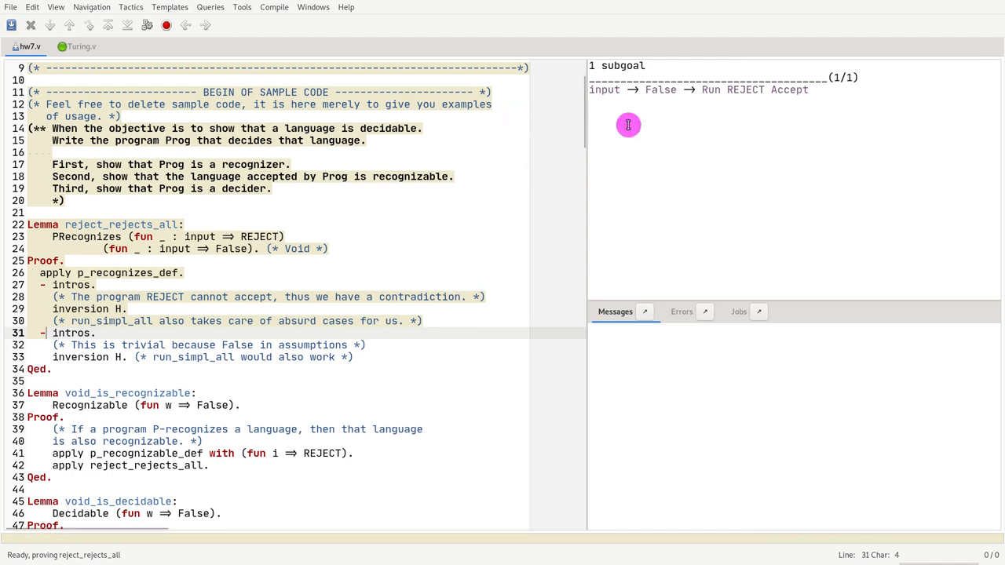
mouse_move(286, 344)
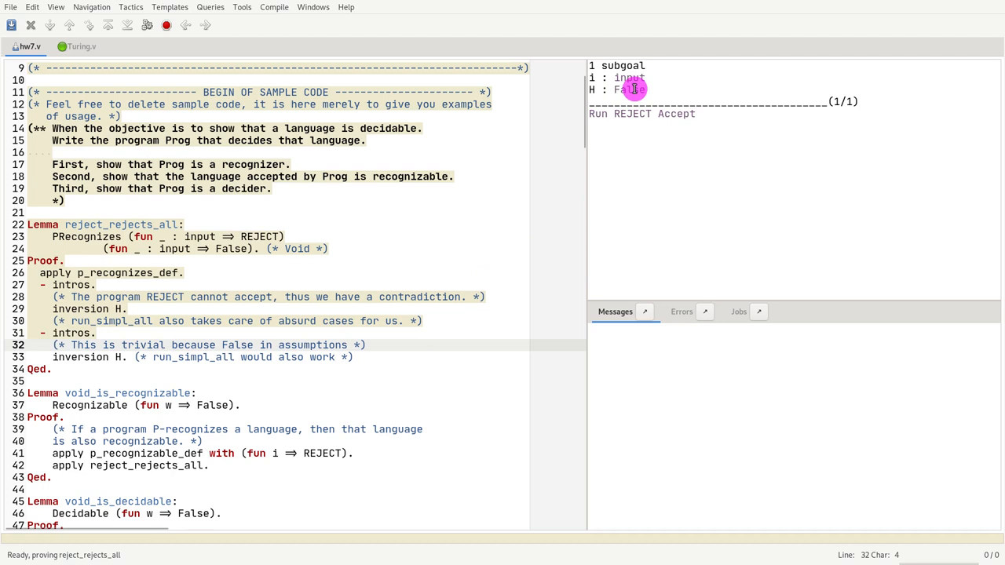
mouse_move(640, 132)
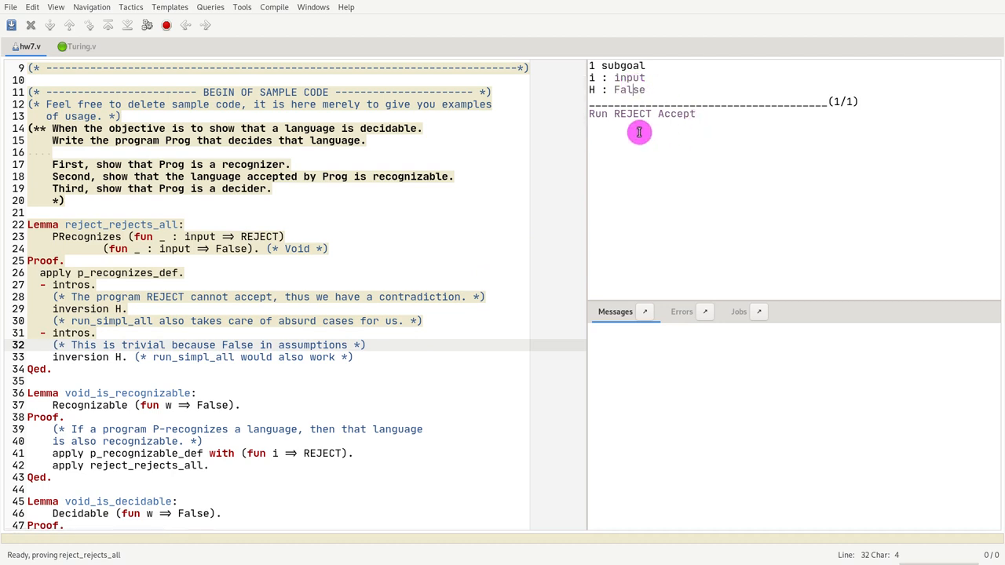
Step: Try contradiction and run_simpl_all after intros, keeping inversion H and checking through Qed
click(137, 332)
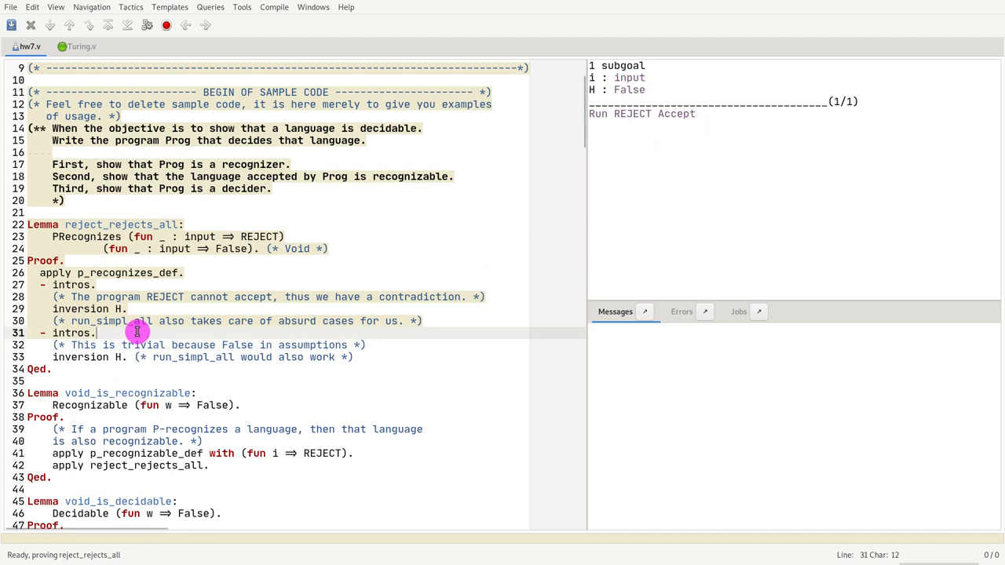
text(c)
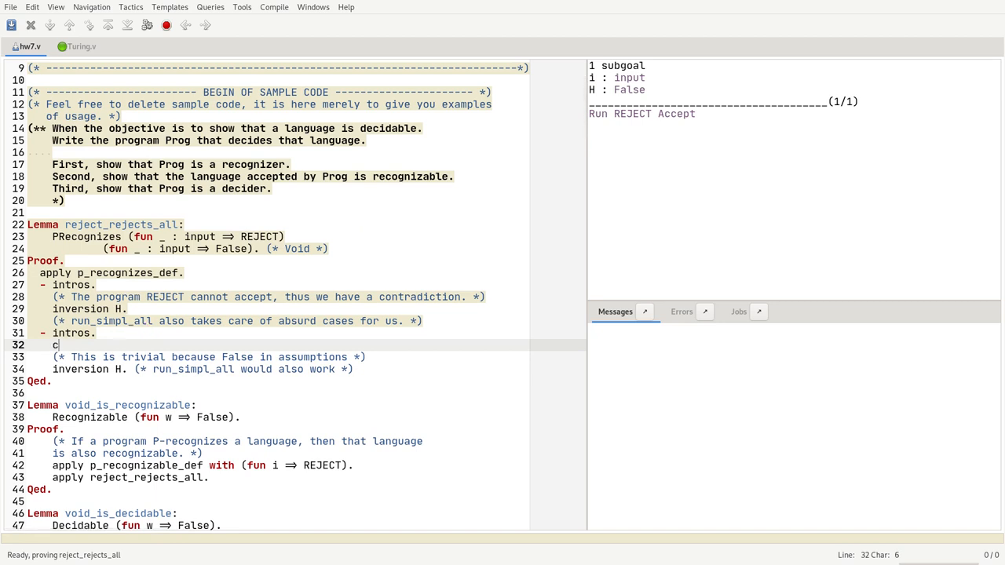
text(ontradiction)
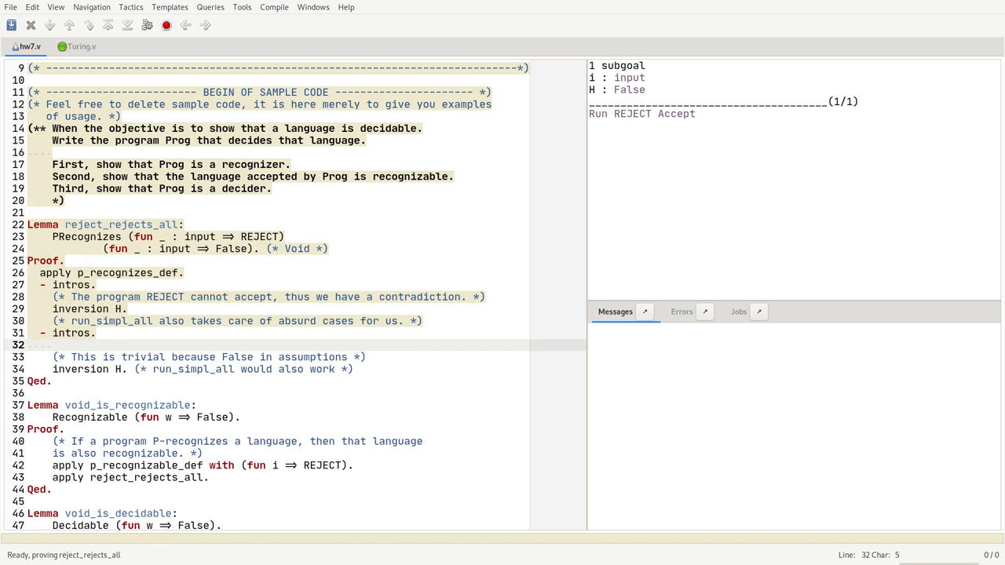
text(ryu)
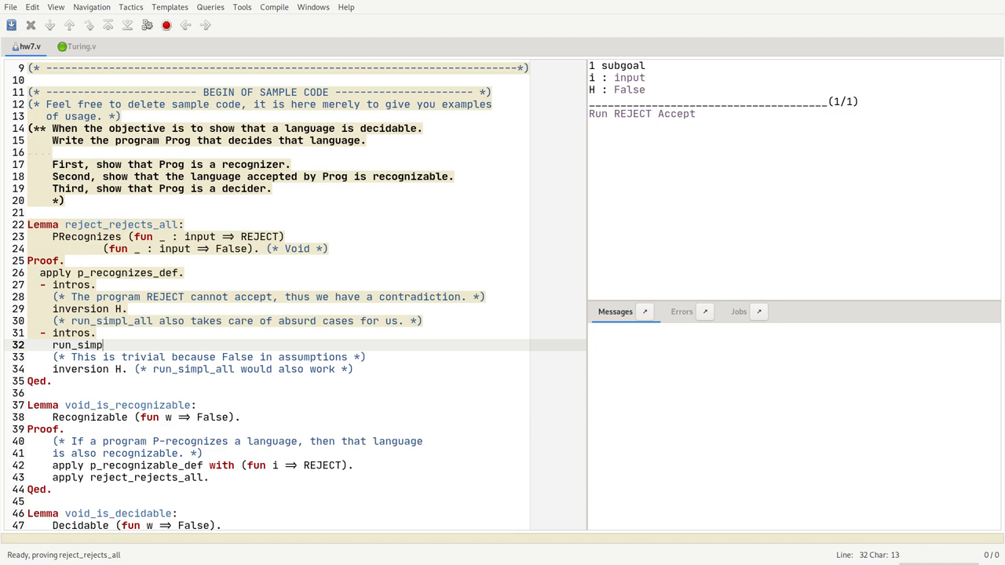
text(_all)
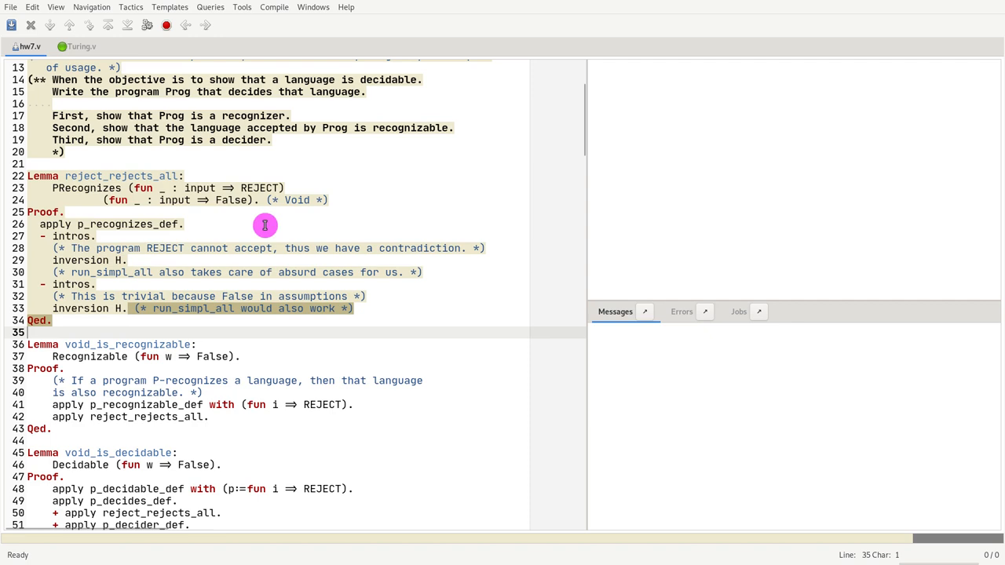
Step: Check void_is_recognizable through Qed, applying p_recognizable_def with (fun i => REJECT)
double_click(260, 188)
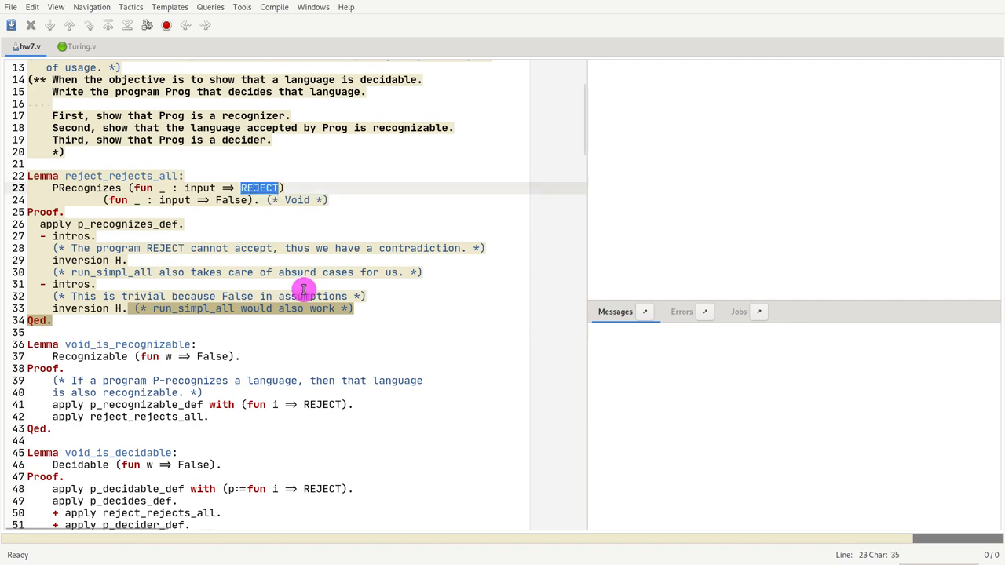
mouse_move(146, 229)
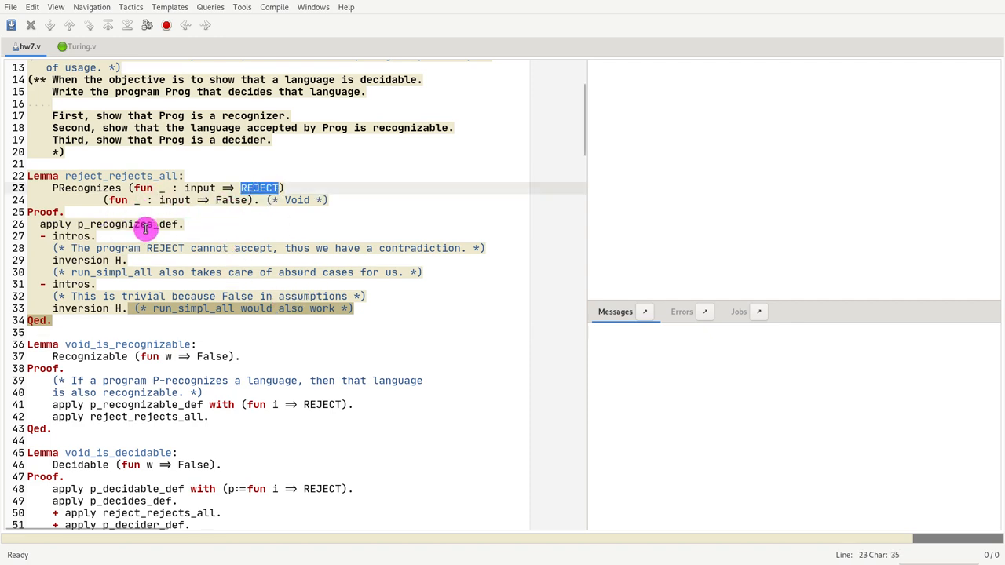
scroll(down, 3)
text(apply p_recognizable_def.)
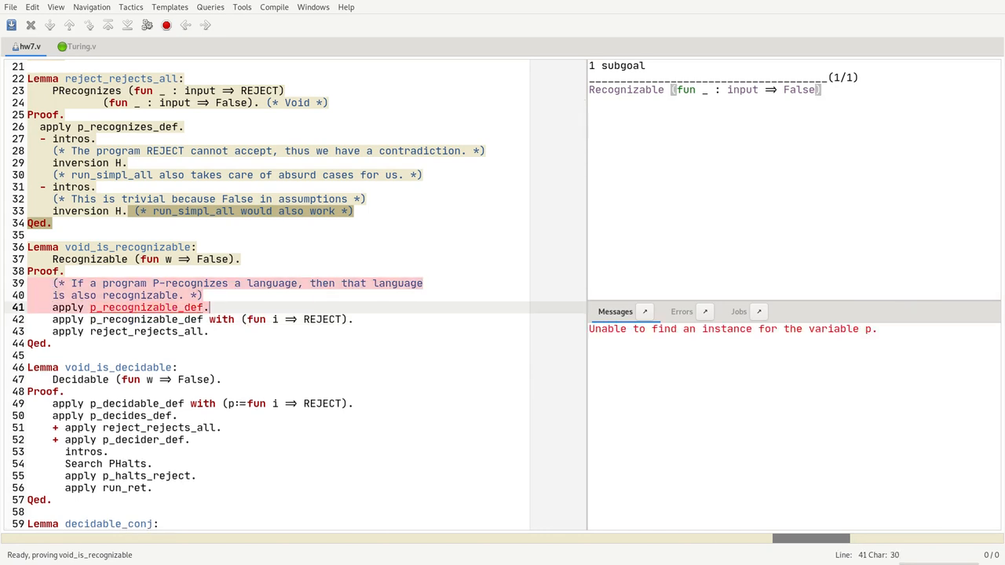
mouse_move(920, 356)
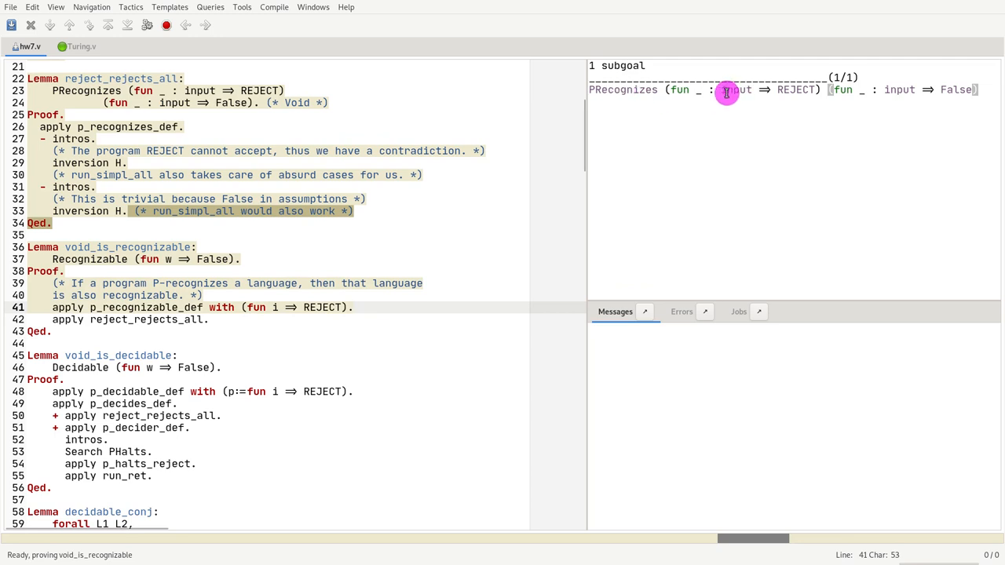
double_click(795, 90)
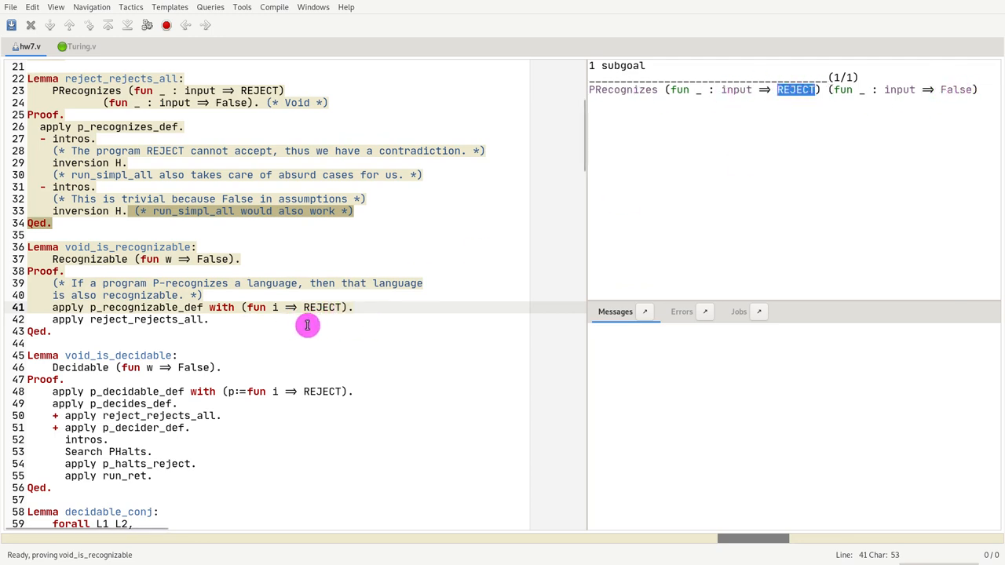
mouse_move(135, 90)
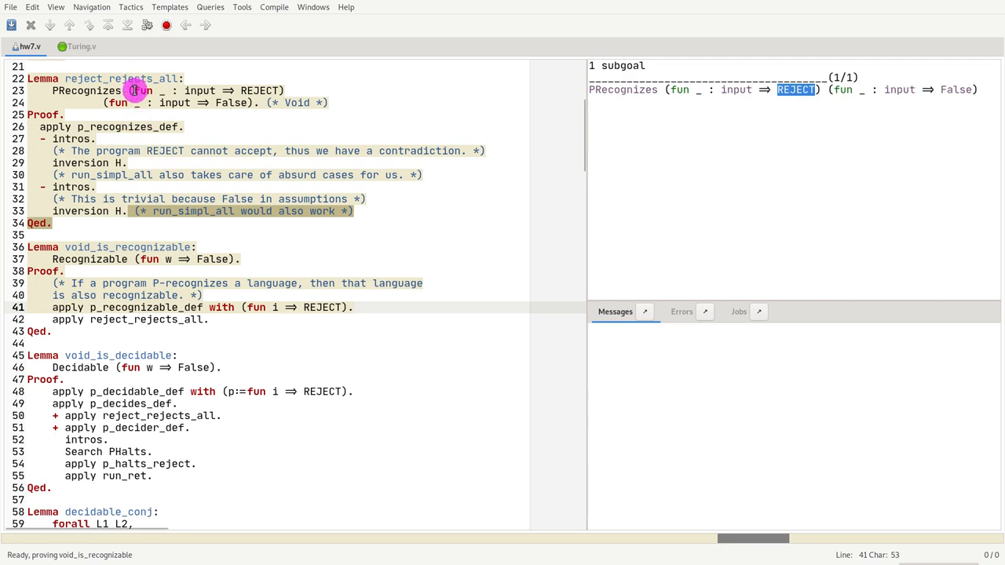
click(233, 318)
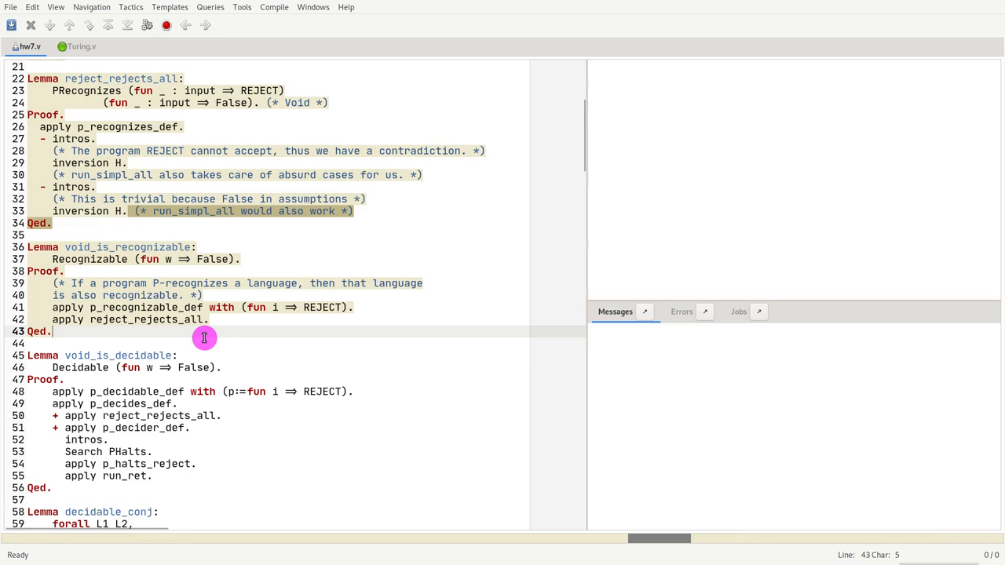
Step: Advance checking into void_is_decidable, up to the p_decidable_def step with REJECT
scroll(down, 3)
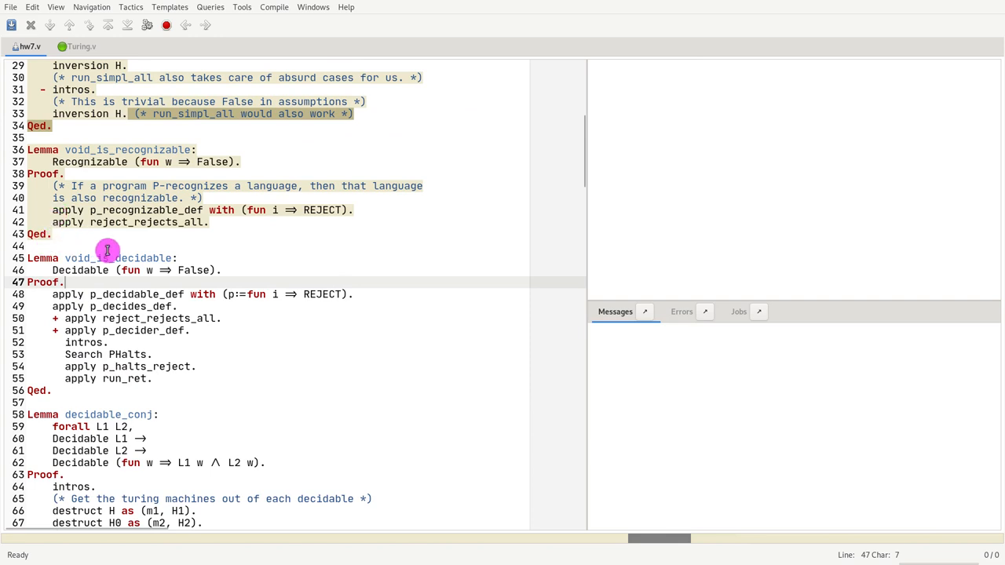
mouse_move(192, 243)
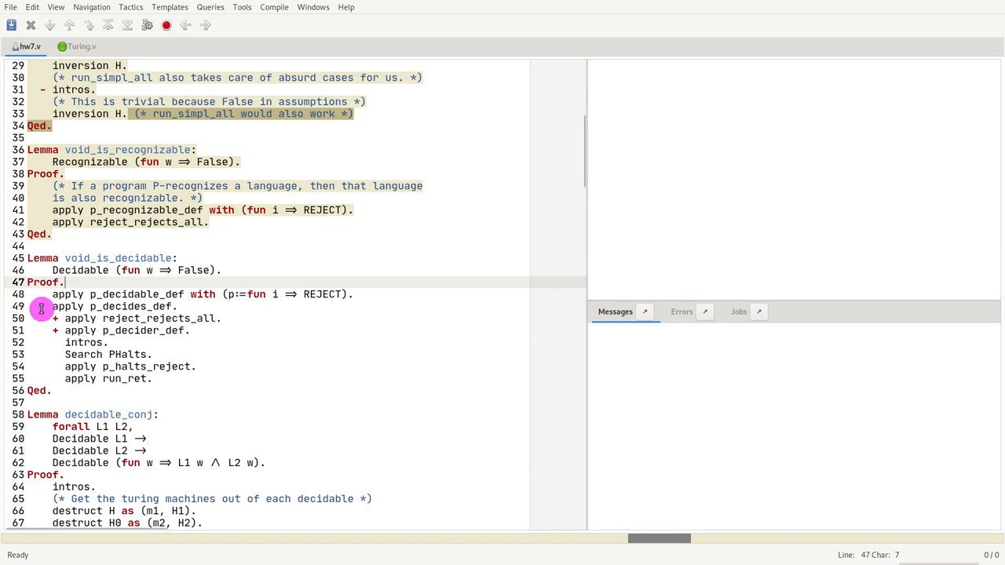
click(367, 294)
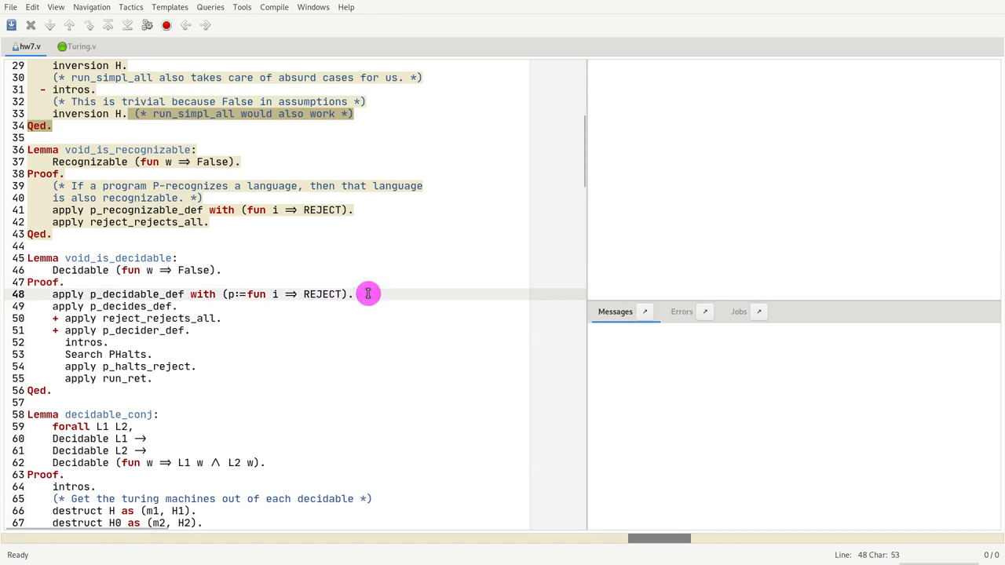
mouse_move(285, 276)
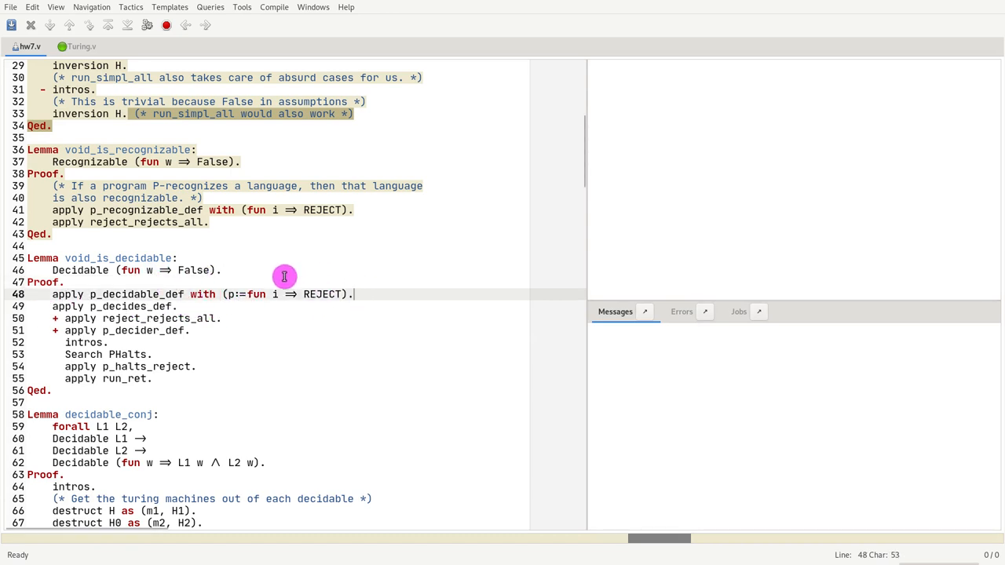
mouse_move(289, 261)
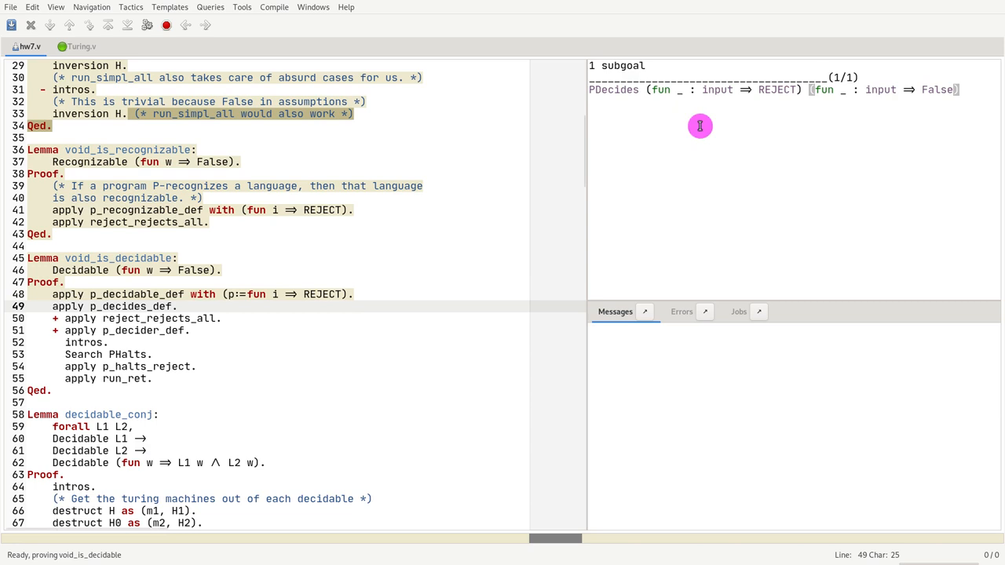
mouse_move(242, 320)
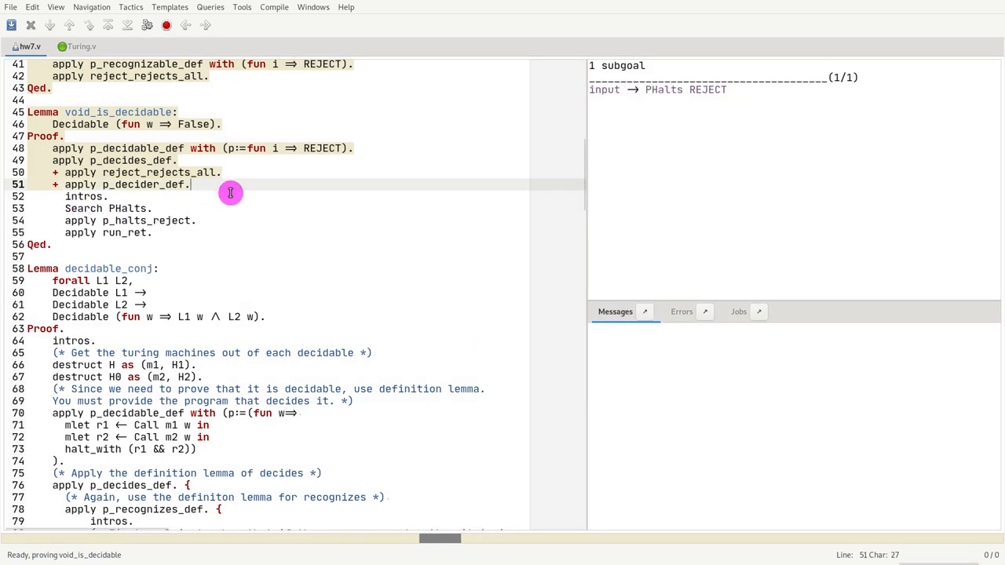
mouse_move(442, 199)
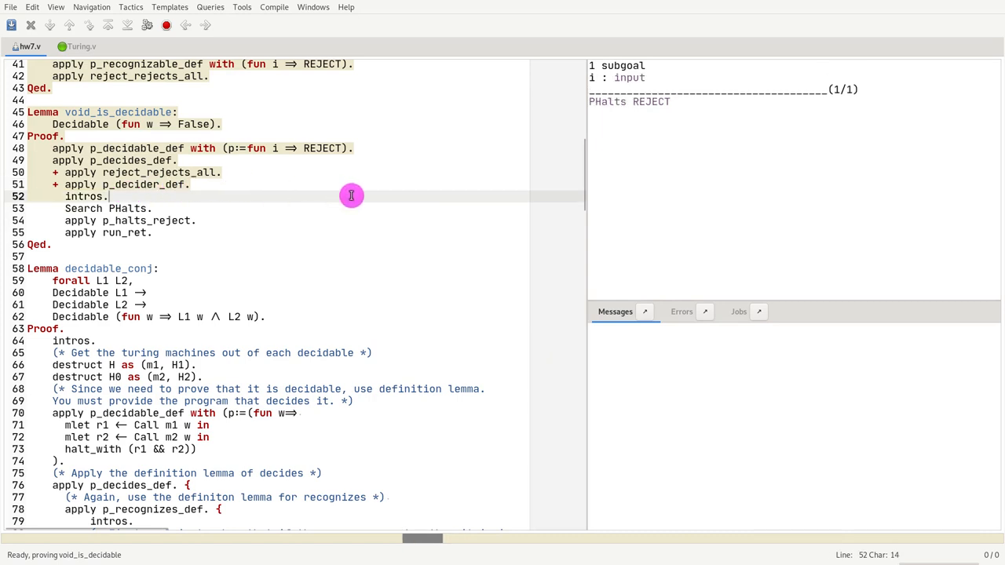
mouse_move(604, 112)
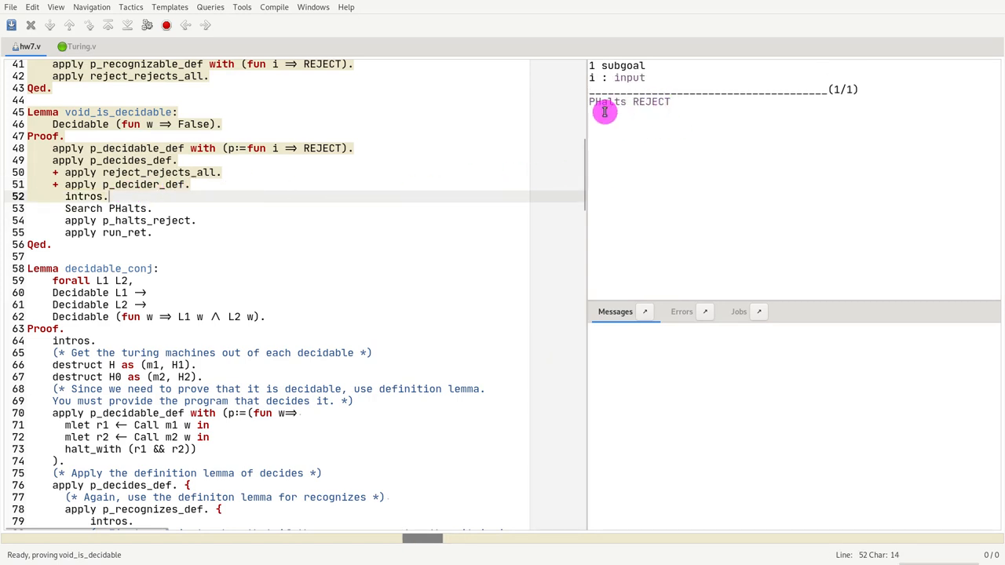
Step: Check void_is_decidable through Qed using p_halts_reject and run_ret
double_click(629, 101)
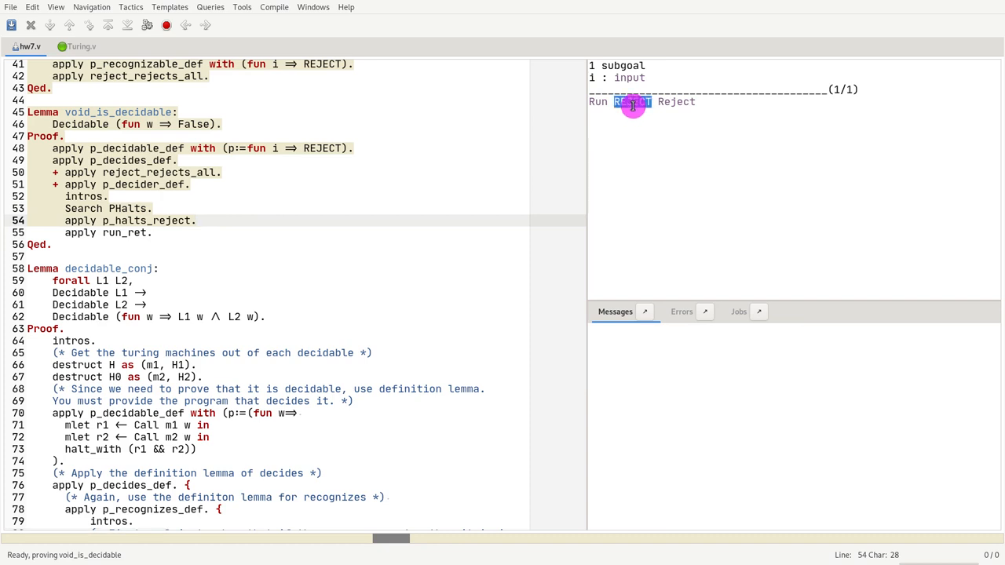
double_click(632, 102)
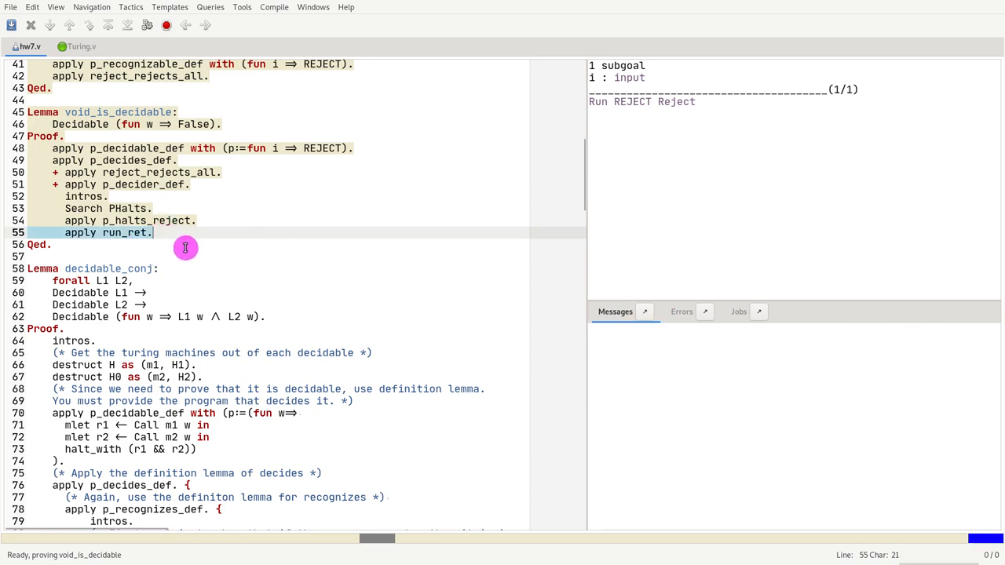
click(124, 305)
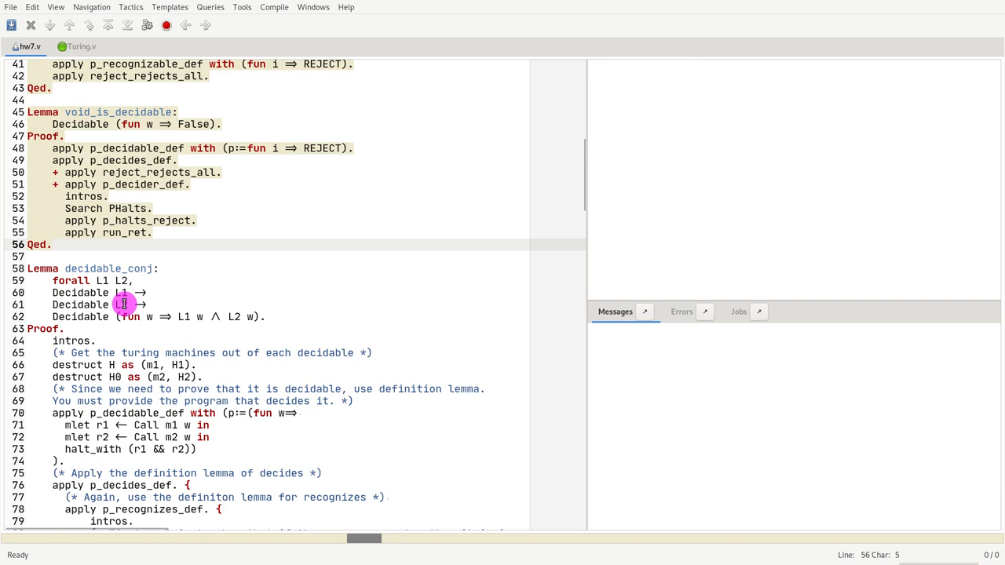
Step: Scroll to decidable_conj and mark line 64 to process its statement
scroll(down, 3)
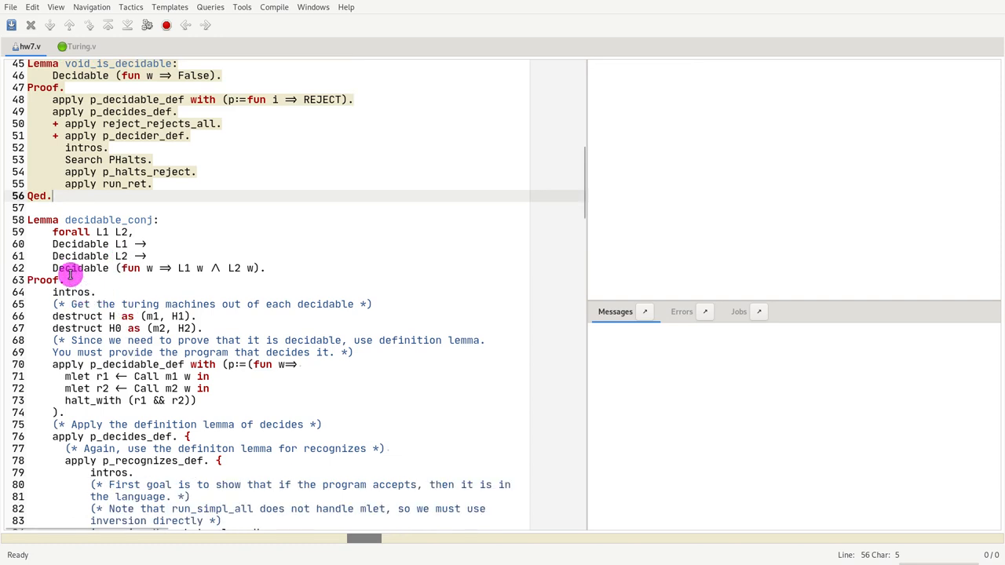
scroll(down, 3)
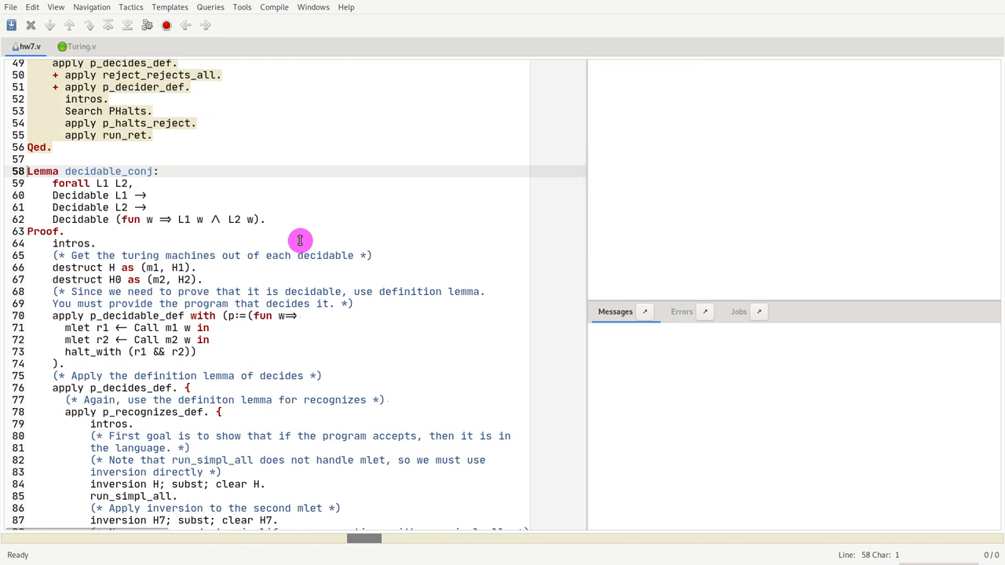
click(285, 243)
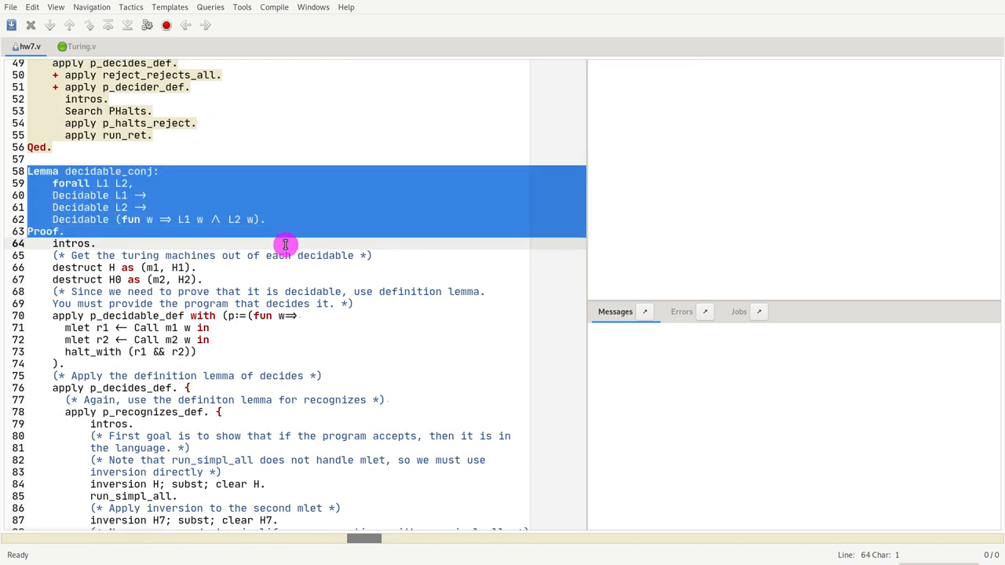